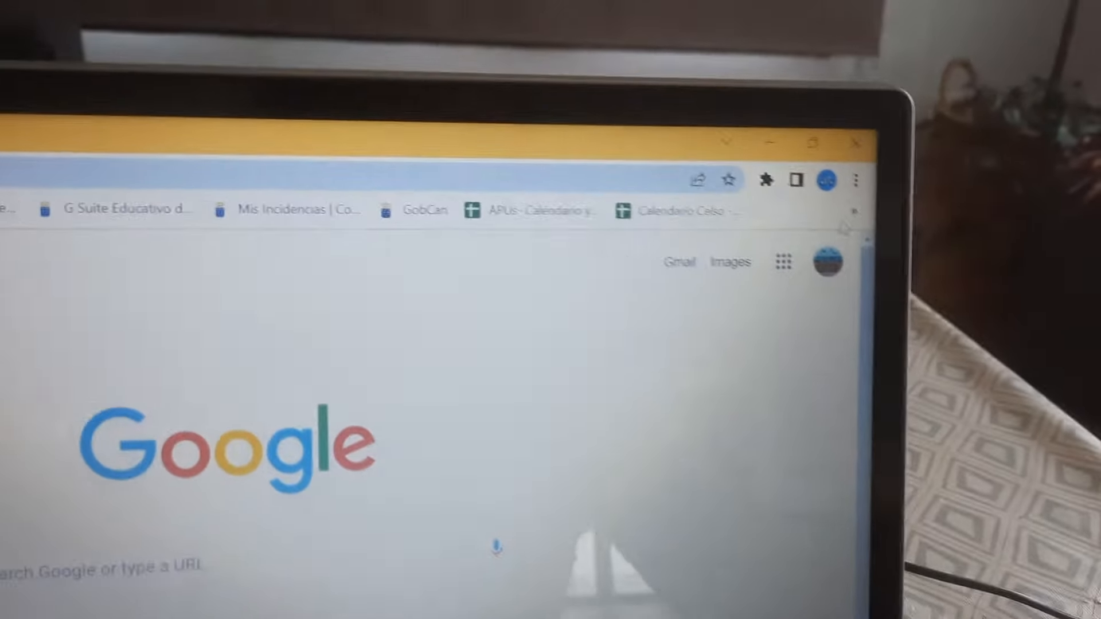
# Open Cast… from Chrome's menu and show the Sources list of tab or screen
pyautogui.click(854, 179)
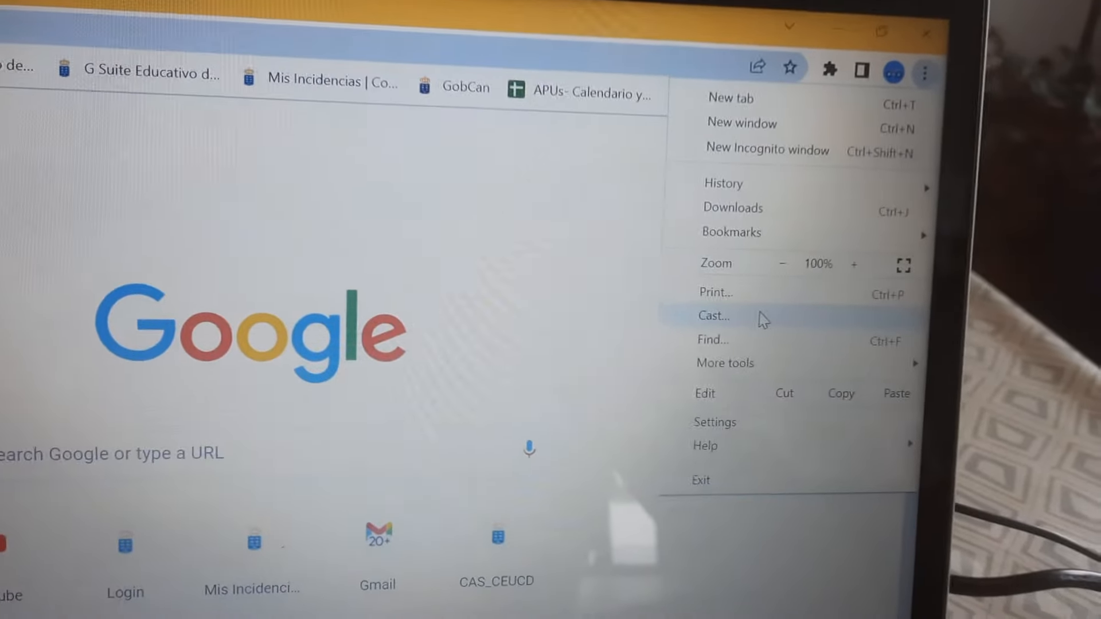
pyautogui.click(714, 316)
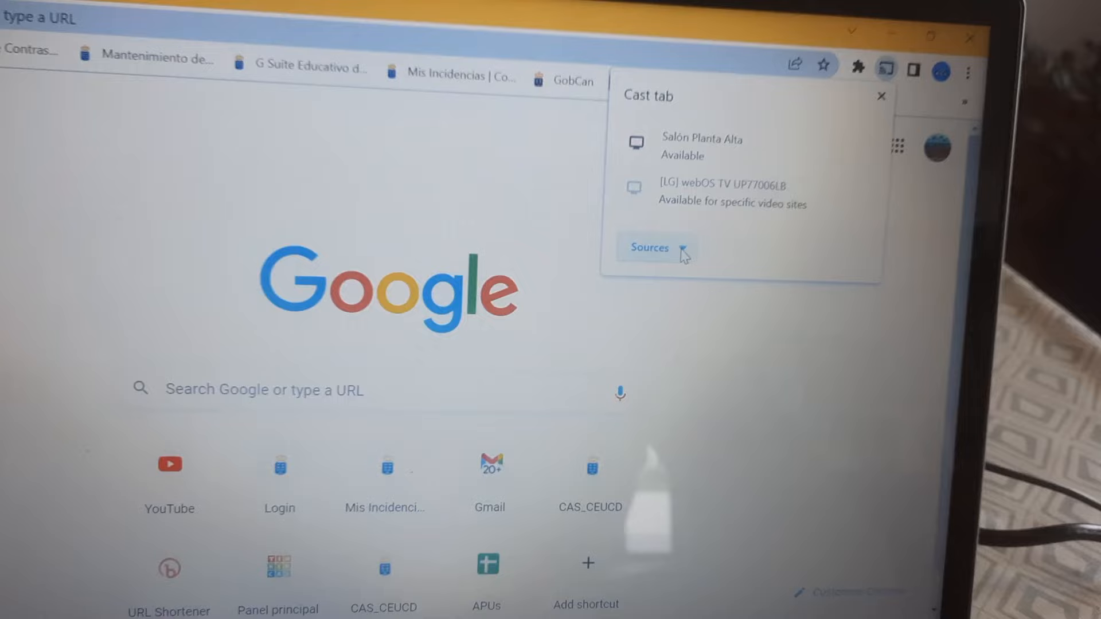
pyautogui.click(649, 248)
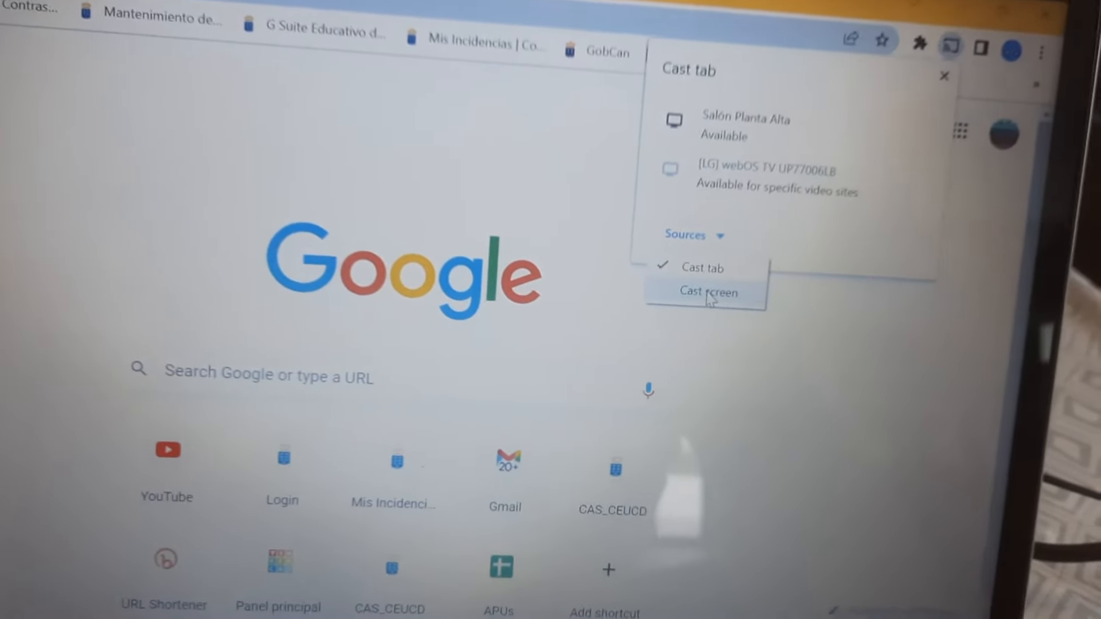
# Choose Cast screen as the source and start casting to Salón Planta Alta
pyautogui.click(707, 293)
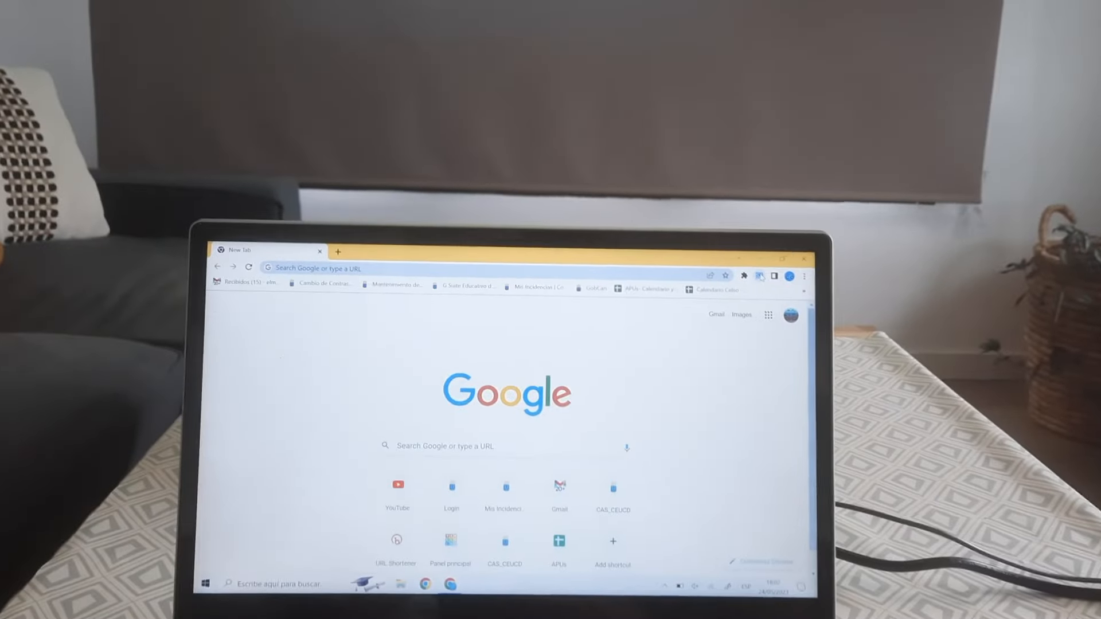
pyautogui.click(759, 276)
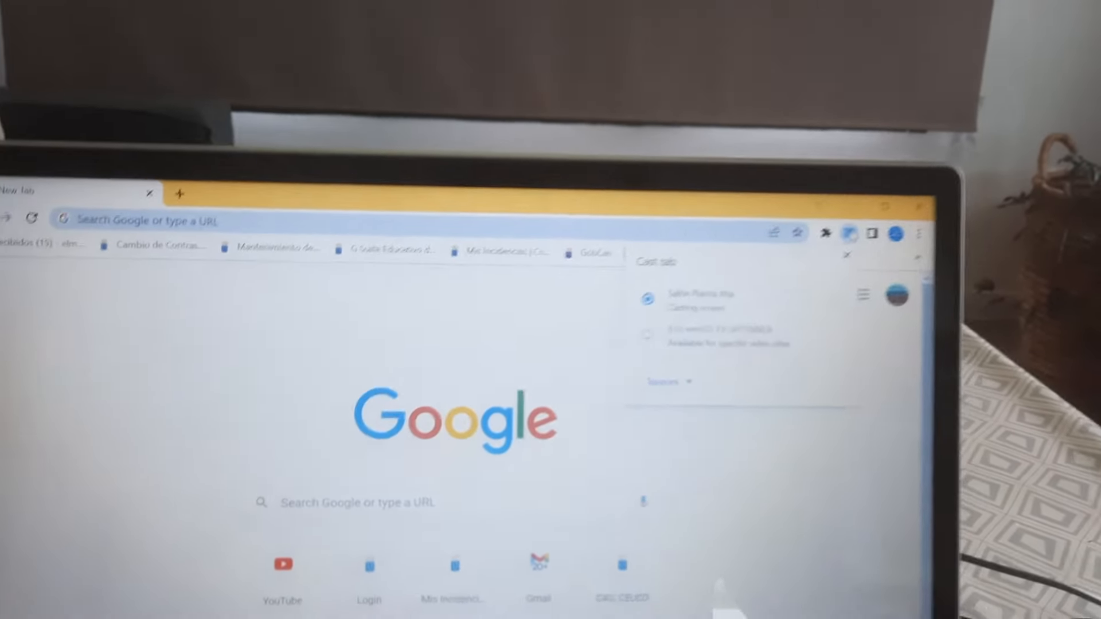